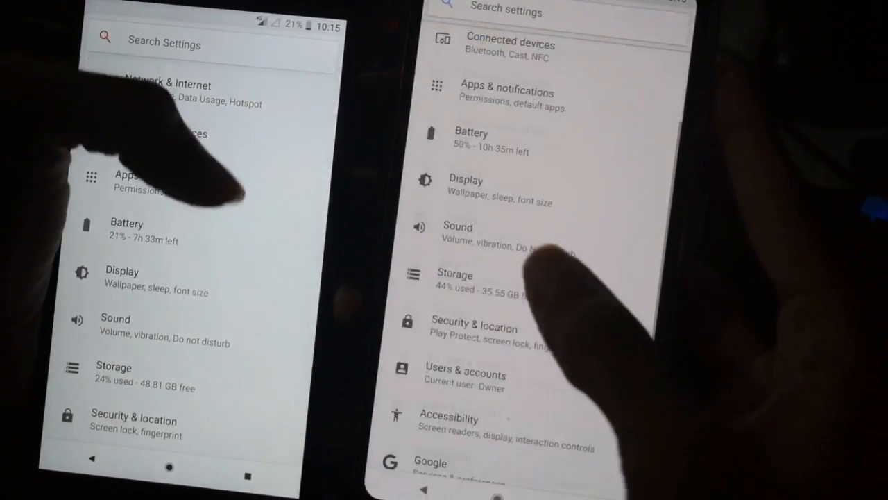
- Scroll the Settings list down toward System to reach About phone
scroll(down, 3)
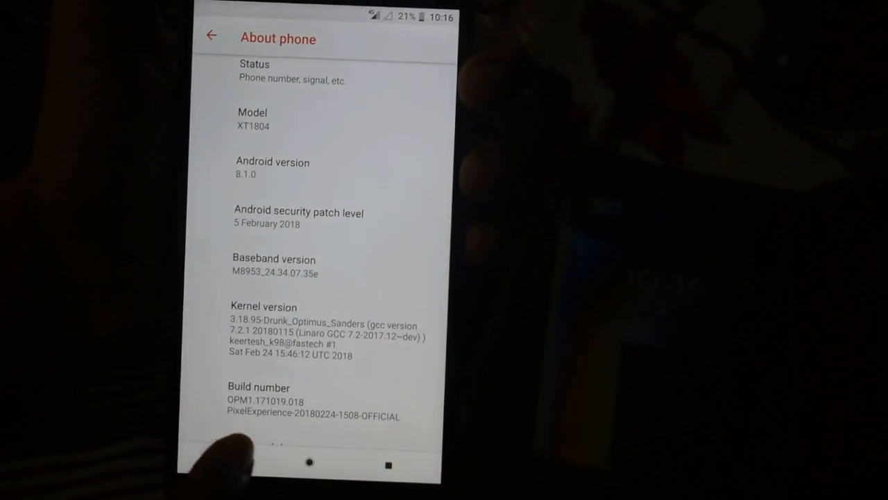
- Return to the main Settings list and open Display (brightness, Night Light, sleep, font size)
click(211, 36)
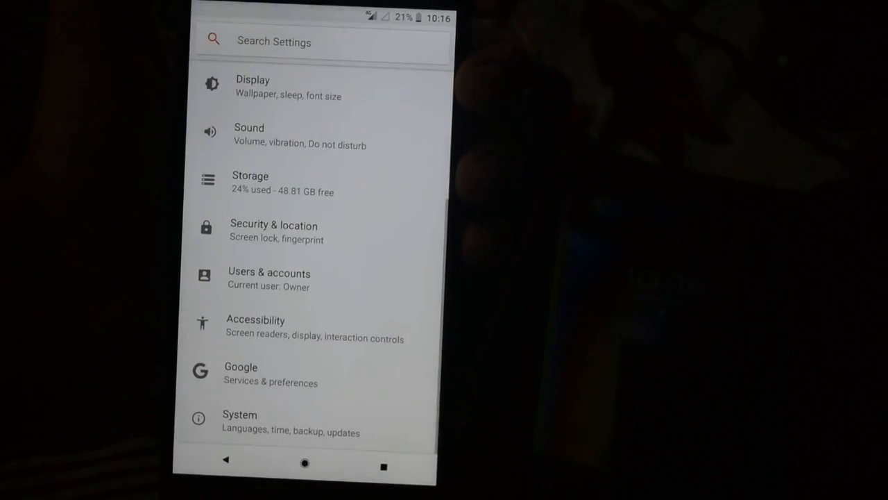
scroll(down, 3)
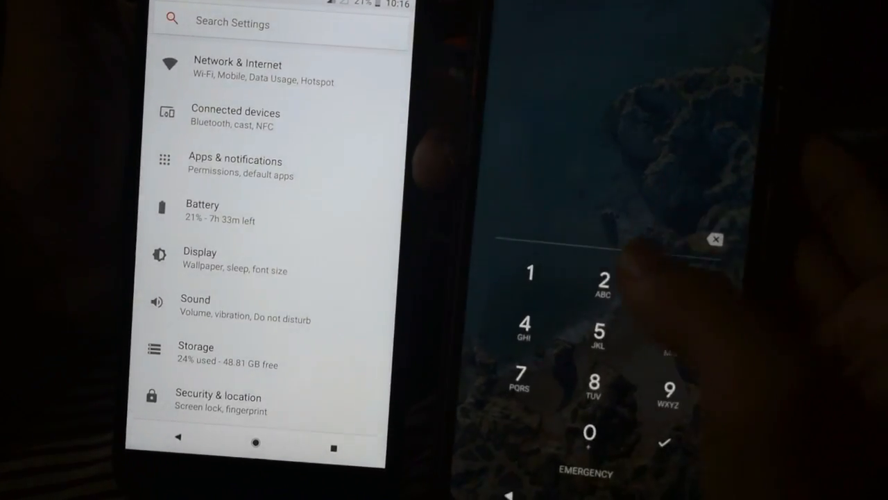
click(501, 282)
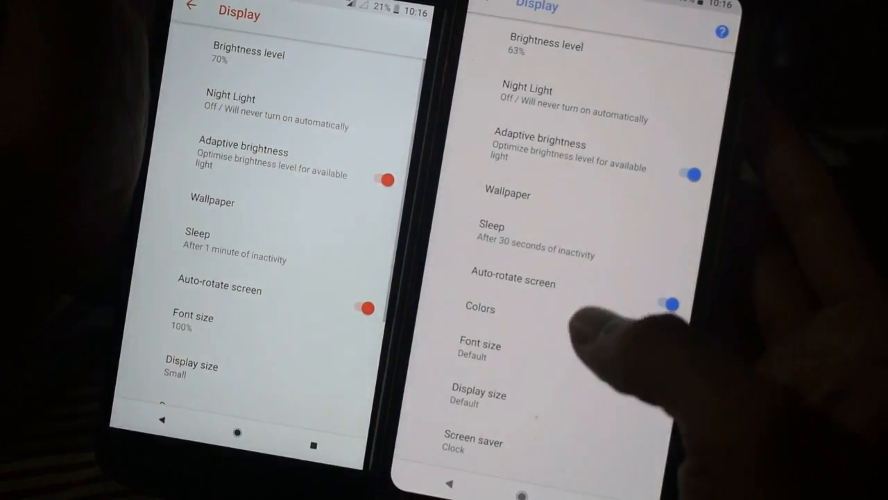
scroll(up, 3)
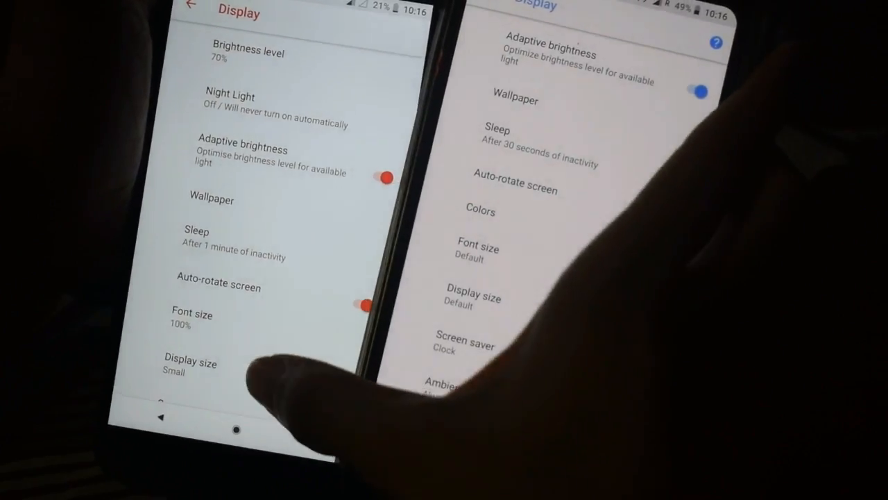
scroll(up, 3)
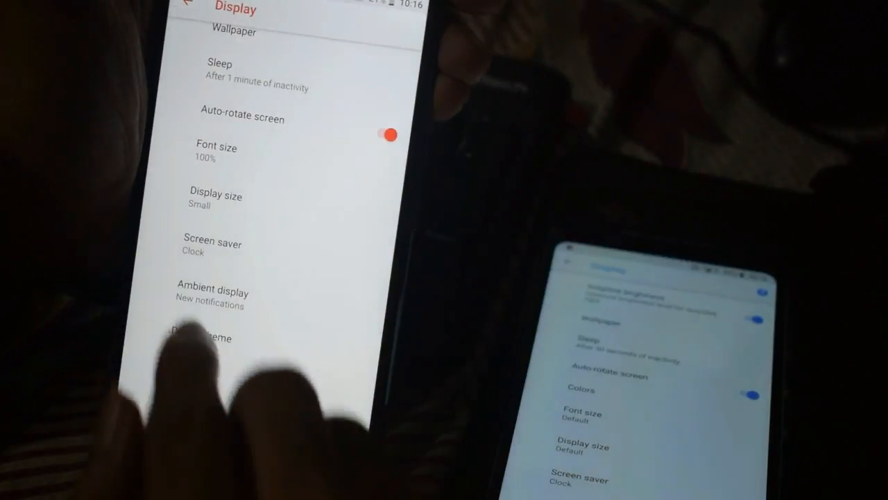
scroll(up, 3)
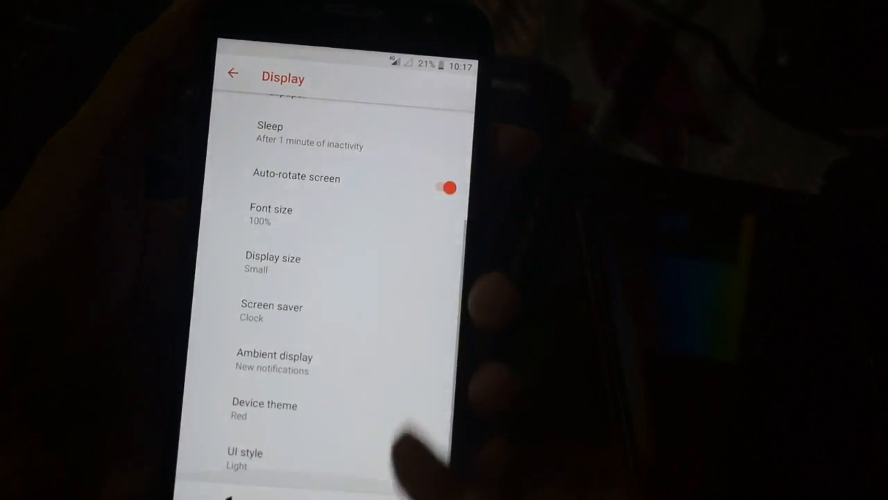
- Leave Display settings and head to System (languages, buttons, gestures, date, backup)
click(244, 458)
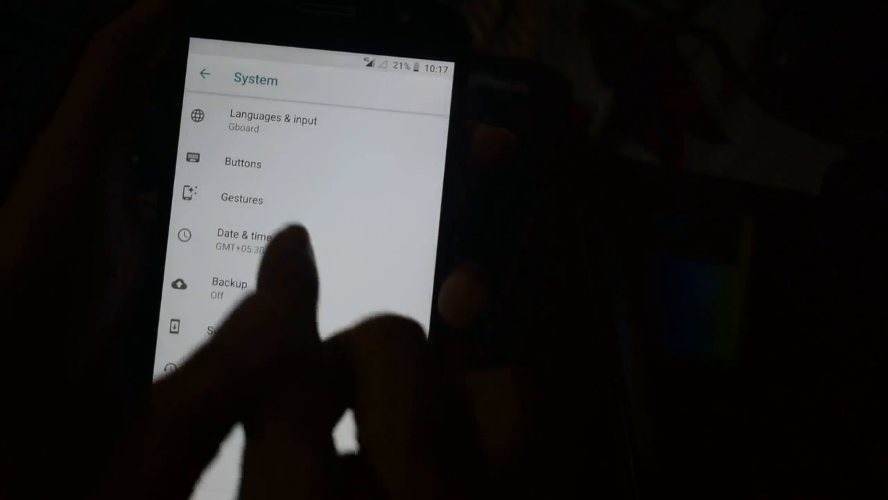
- View Device gestures: Jump to camera, Double-twist and Chop-chop enabled
click(241, 199)
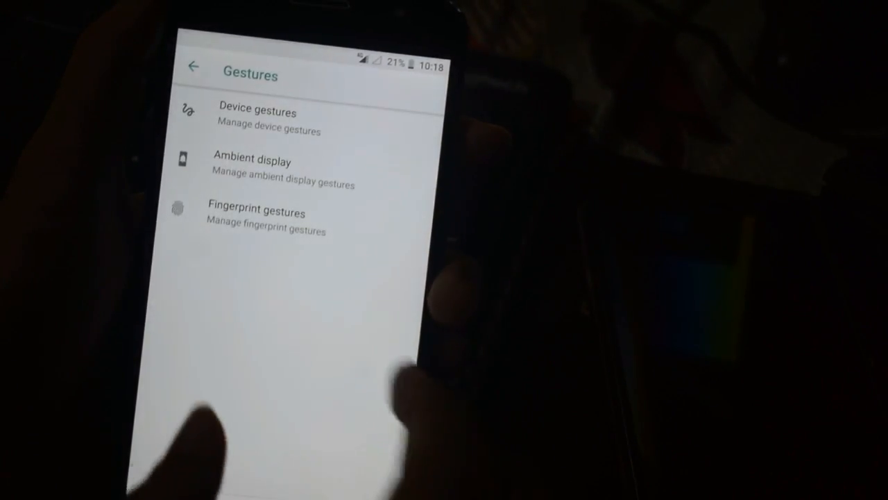
click(256, 120)
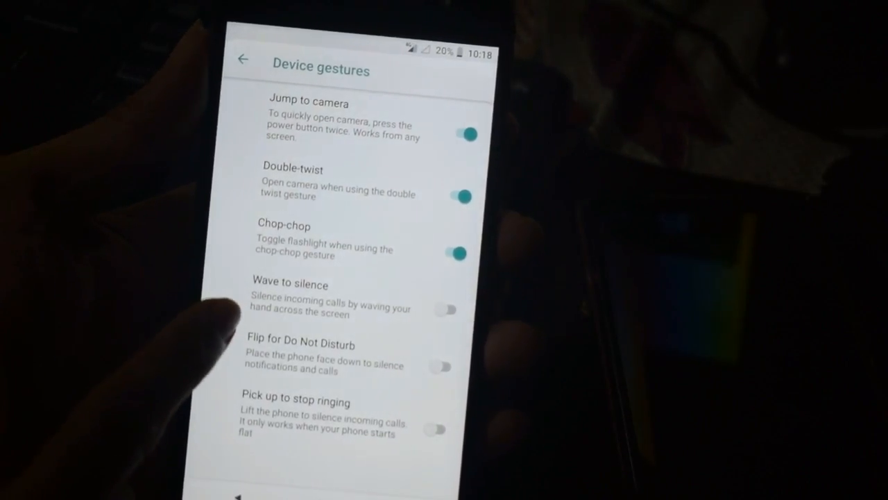
click(444, 308)
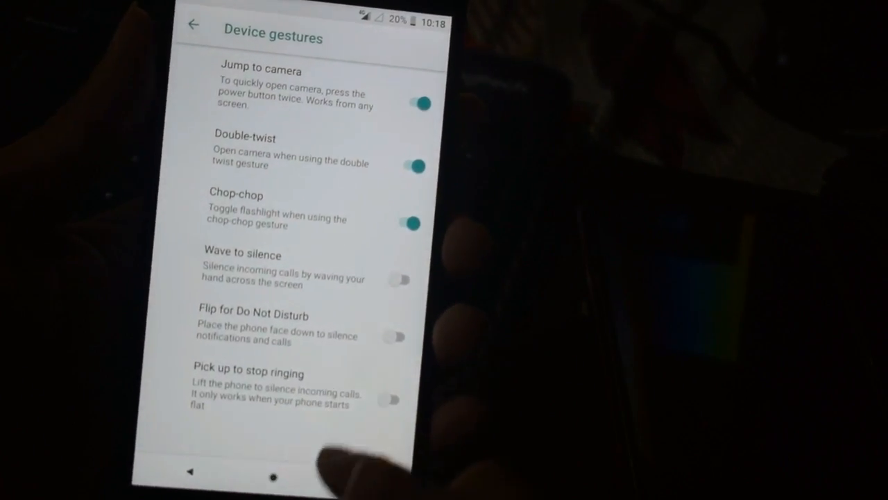
- Open Fingerprint gestures, switch it on to view tap actions, then switch it off
click(194, 26)
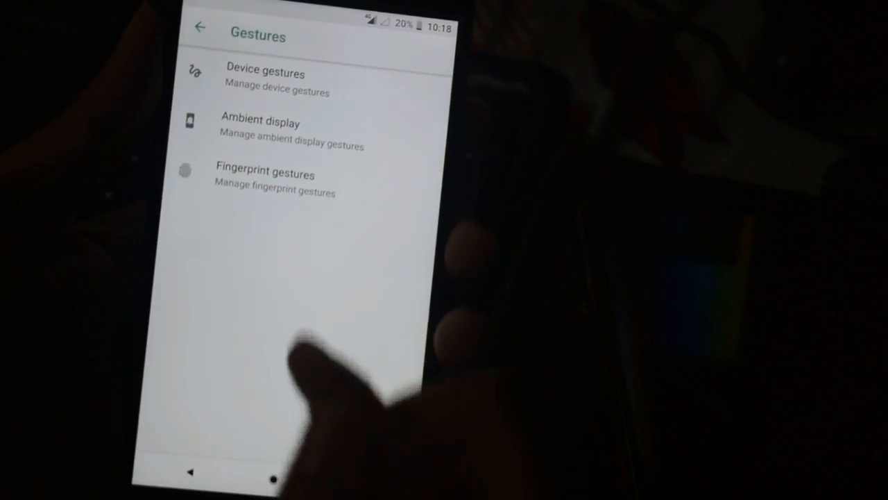
click(265, 181)
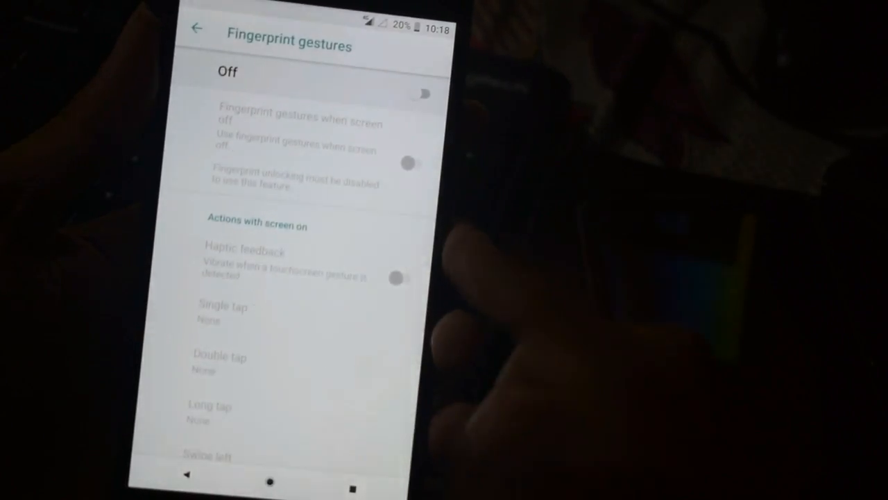
click(424, 94)
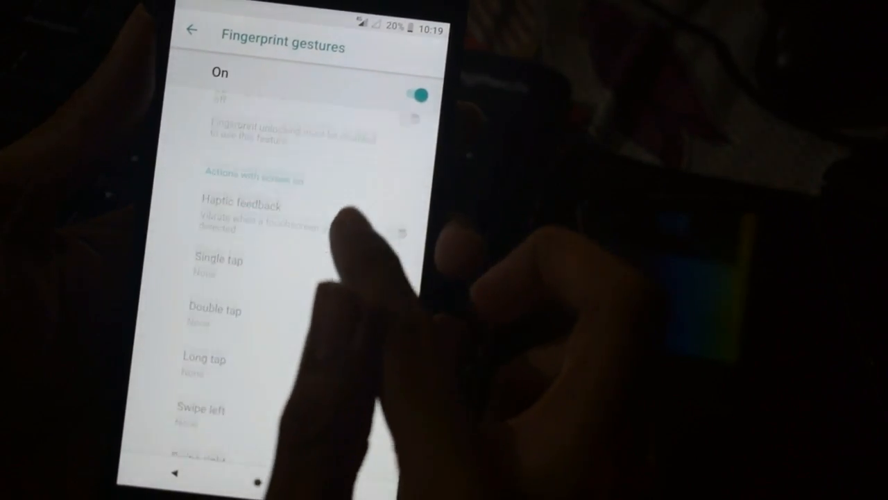
scroll(down, 3)
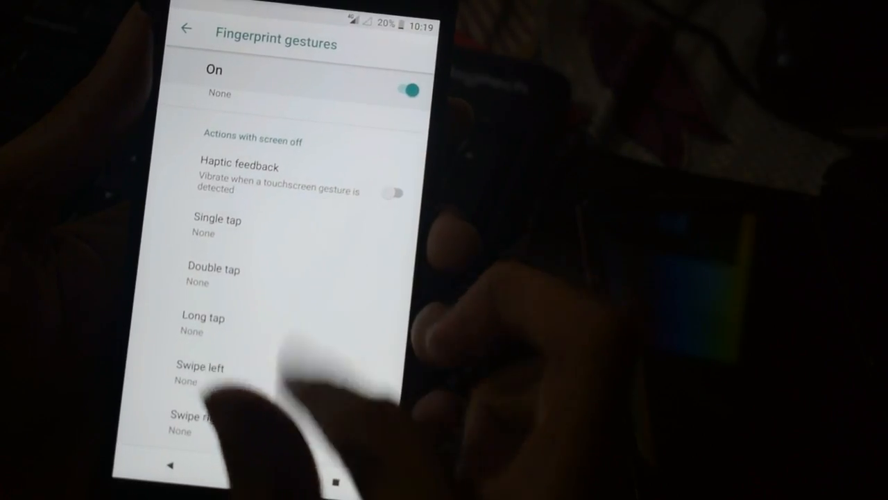
click(406, 85)
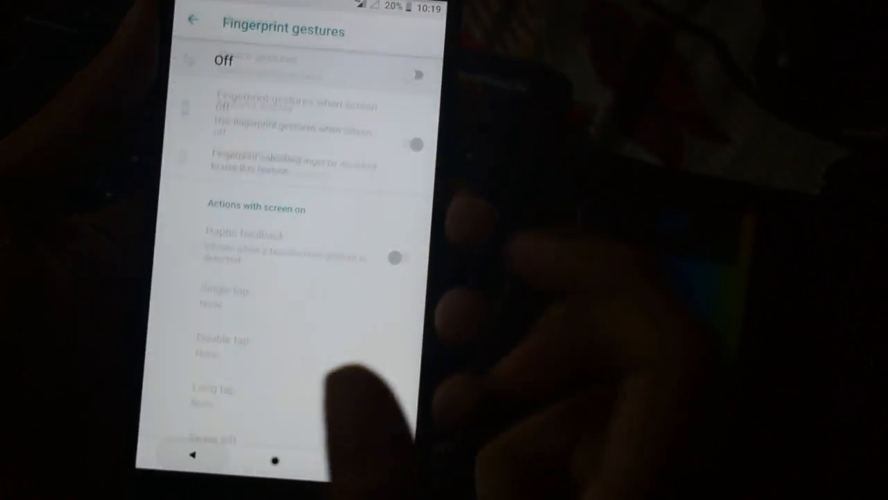
- Leave Fingerprint gestures and reopen the main Settings list via Quick Settings
click(193, 19)
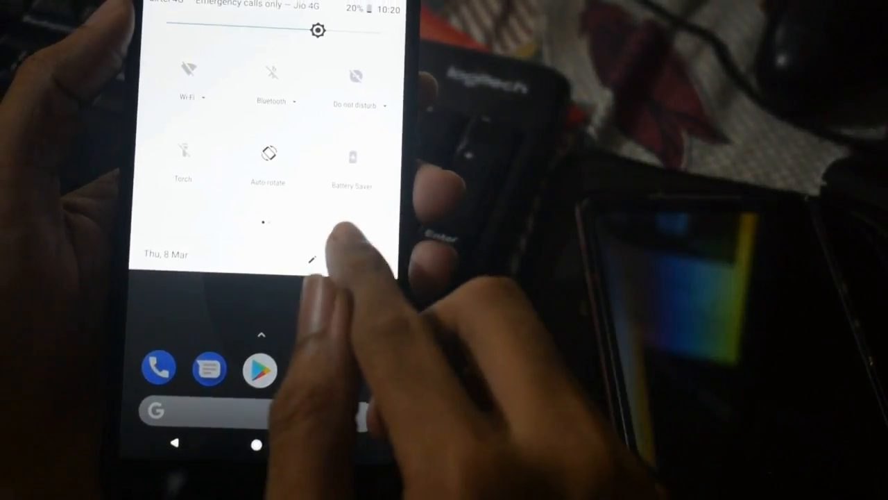
click(317, 31)
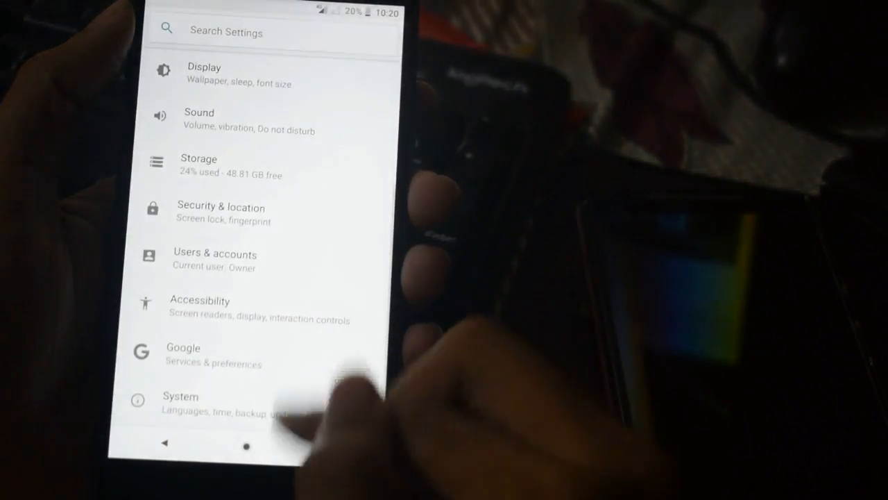